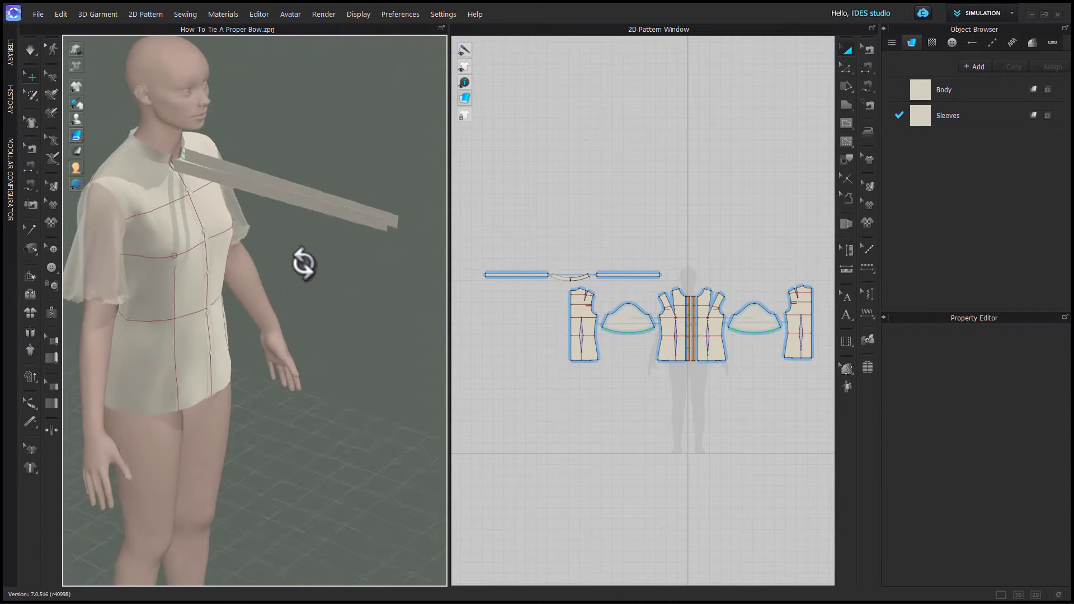
Select the bow strip pieces and set Particle Distance 5.0 and Add'l Thickness - Collision 4.0
{"action": "left_click_drag", "start_coordinate": [303, 266], "coordinate": [267, 233]}
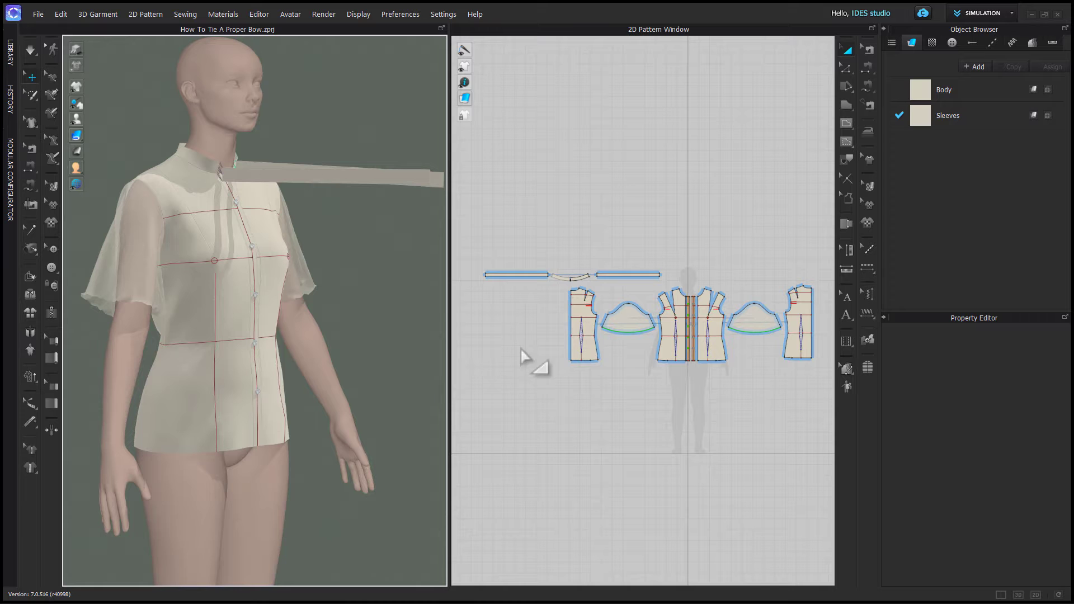
{"action": "left_click", "coordinate": [583, 323]}
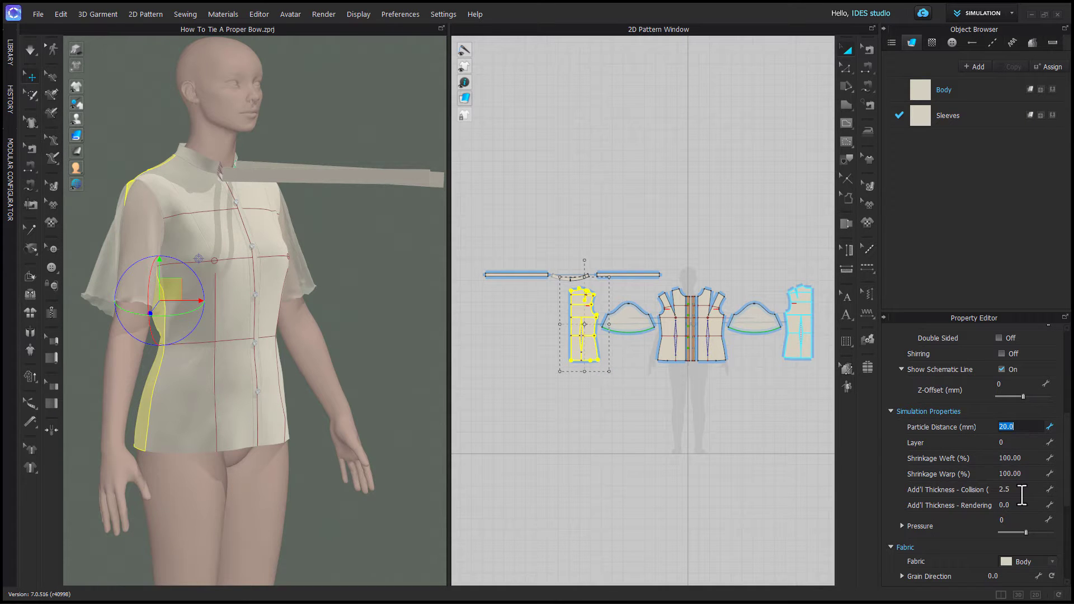
{"action": "left_click", "coordinate": [1017, 489]}
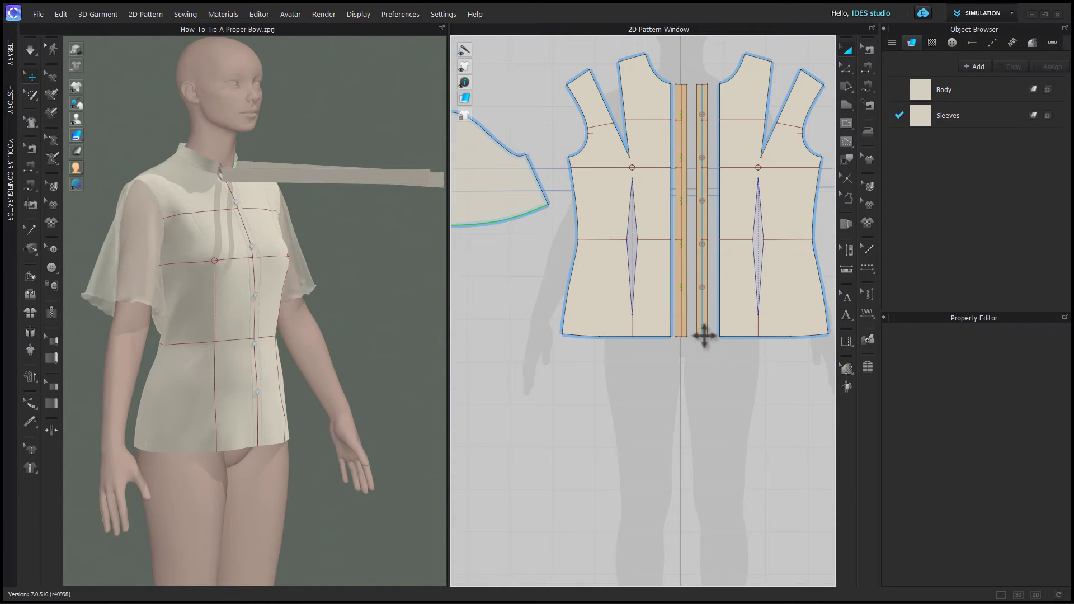
{"action": "left_click", "coordinate": [699, 205]}
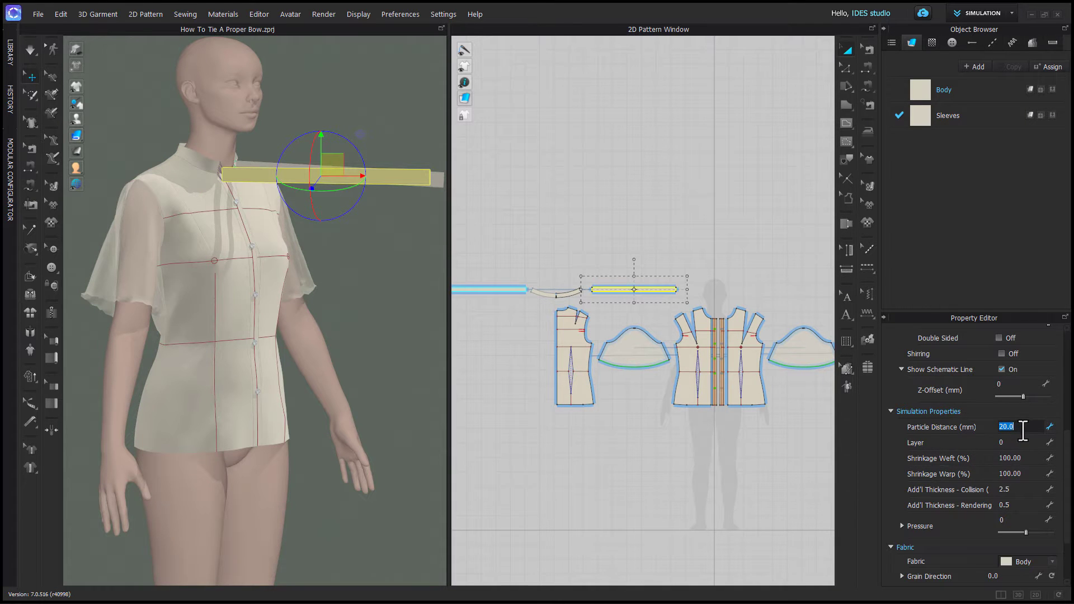
{"action": "type", "text": "5.0"}
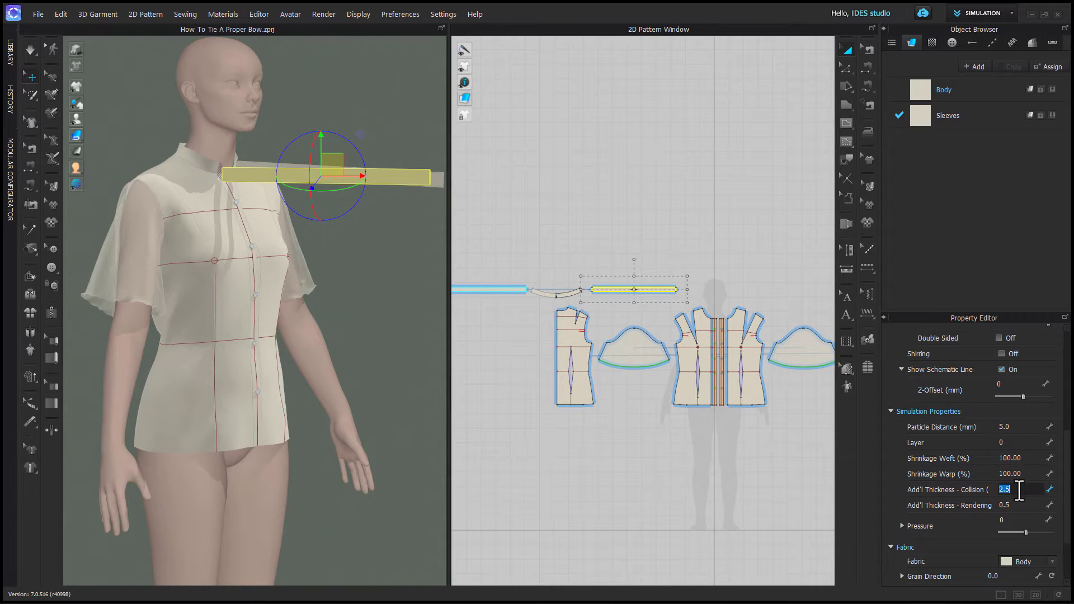
{"action": "type", "text": "4.0"}
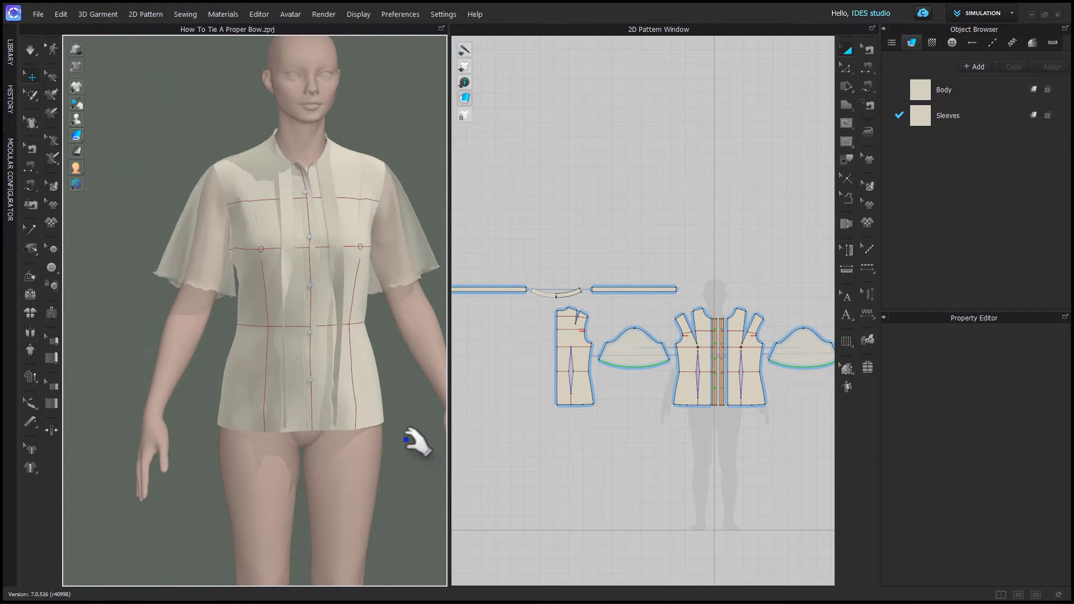
Select the three bow strips and pull the right strip's tail straight down beside the placket
{"action": "left_click_drag", "start_coordinate": [407, 442], "coordinate": [401, 449]}
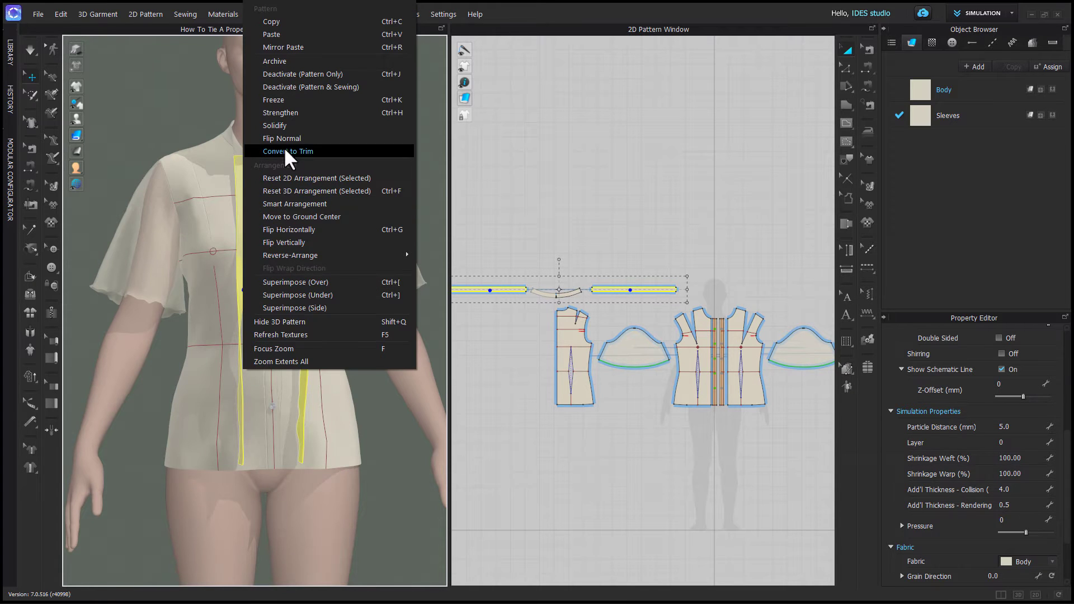
{"action": "left_click", "coordinate": [288, 151]}
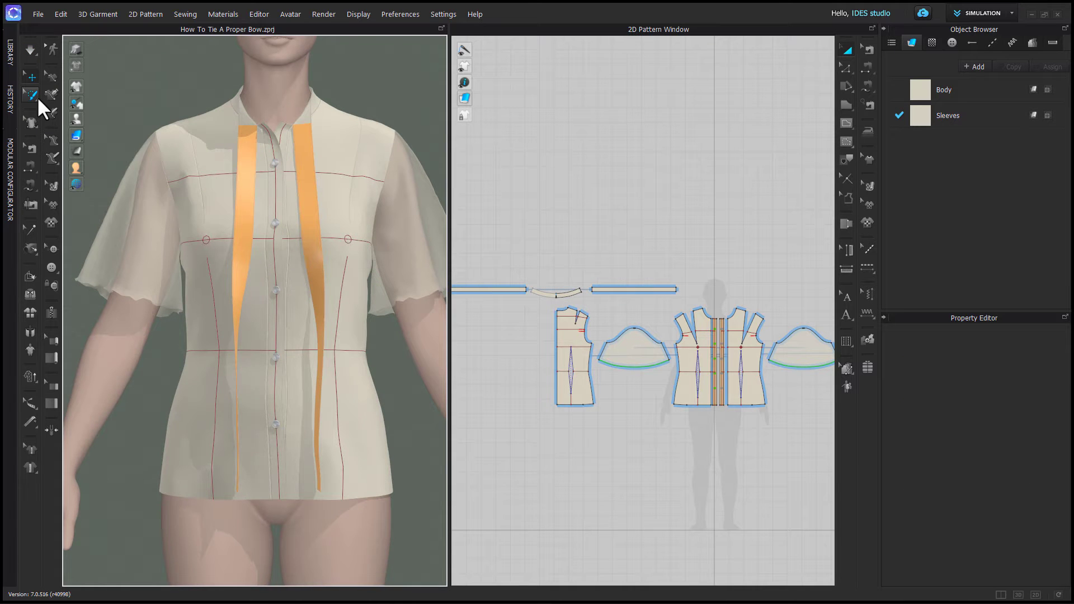
{"action": "left_click", "coordinate": [31, 94]}
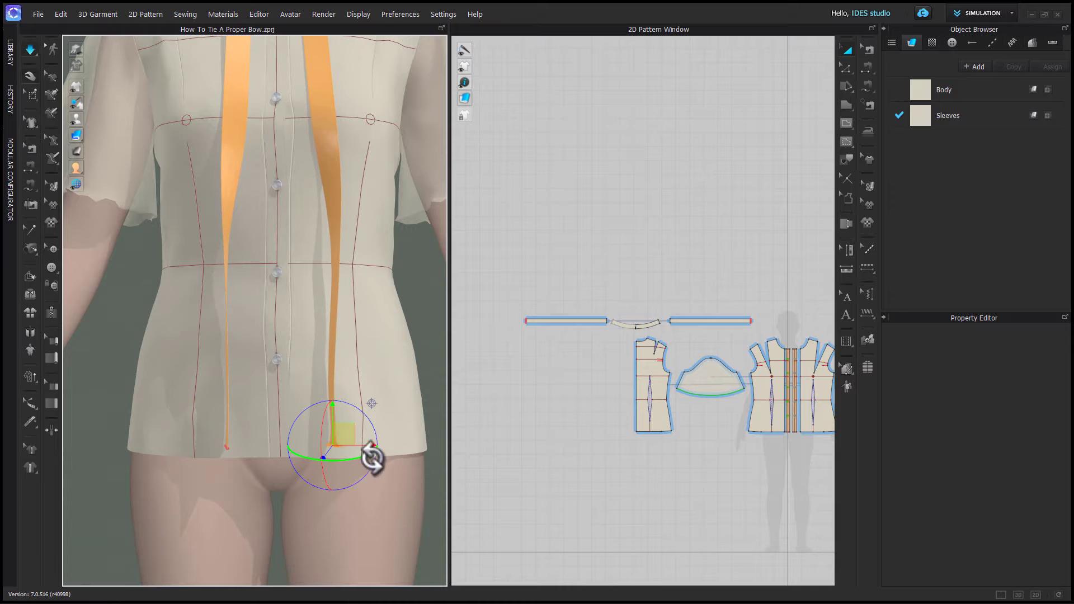
{"action": "left_click", "coordinate": [565, 321]}
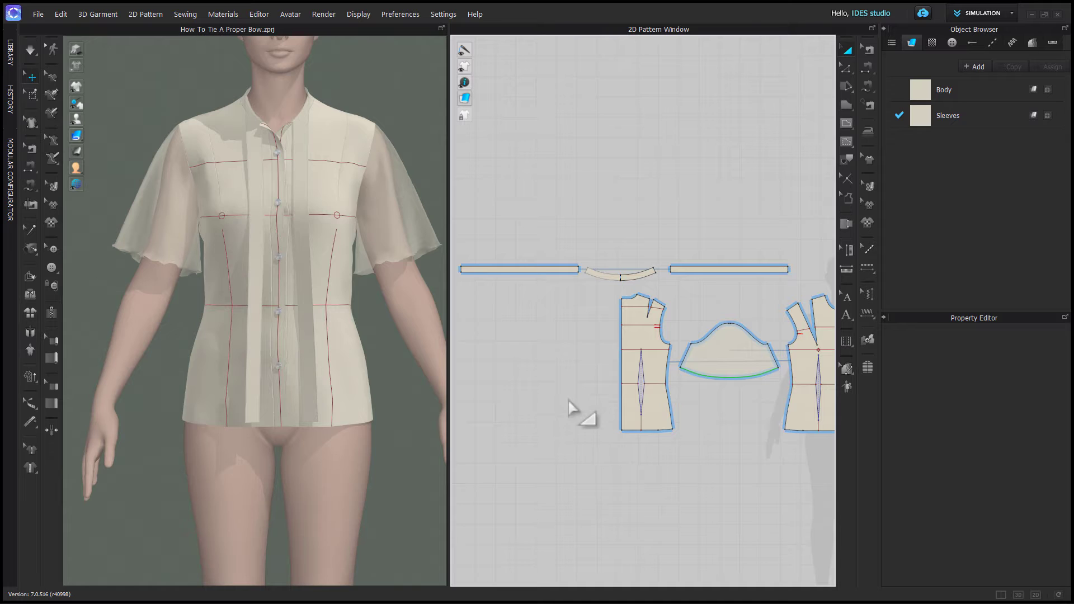
Deselect all, then select the left bow strip for close-up work in the pattern window
{"action": "key", "text": "cmd+d"}
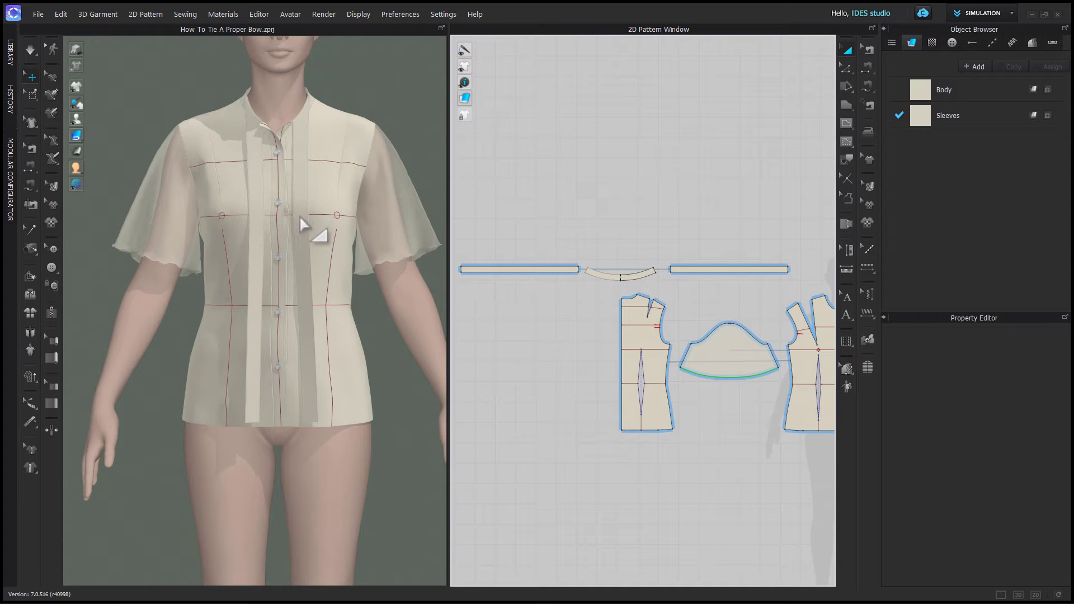
{"action": "mouse_move", "coordinate": [303, 219]}
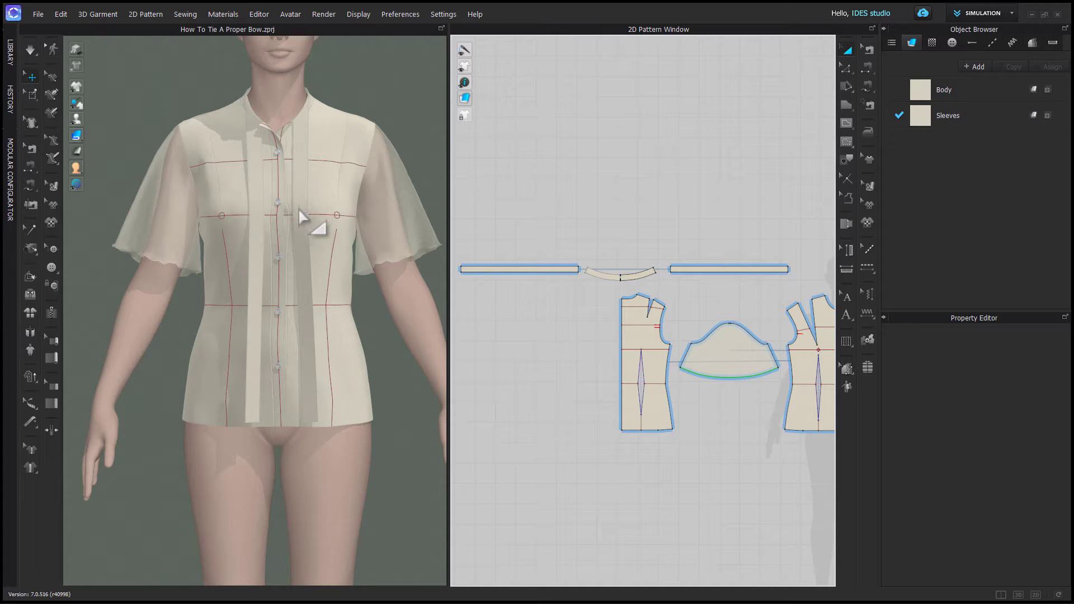
{"action": "left_click", "coordinate": [518, 269]}
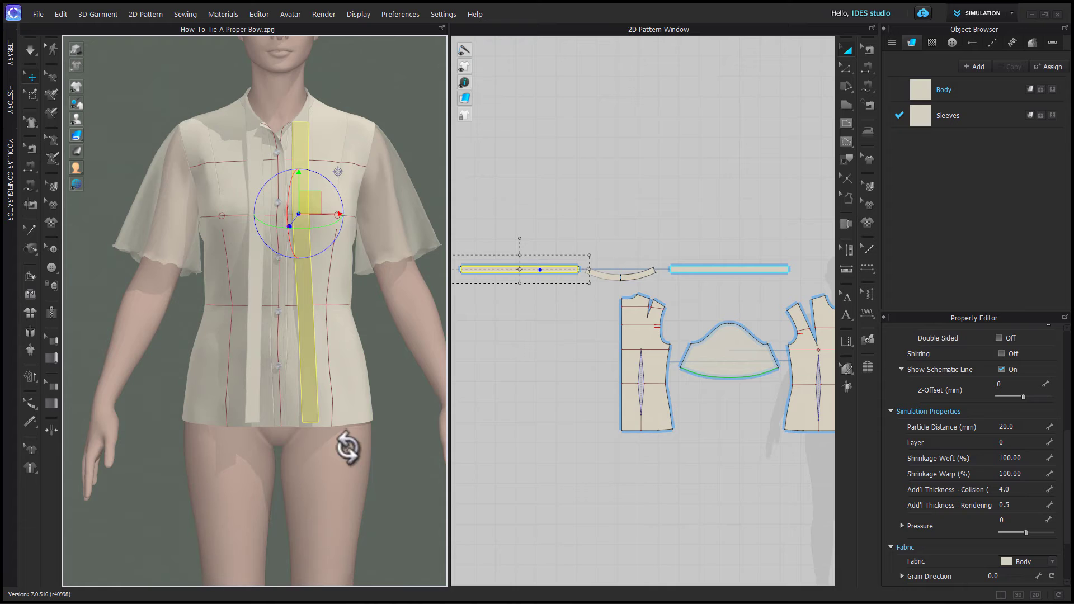
{"action": "mouse_move", "coordinate": [531, 339]}
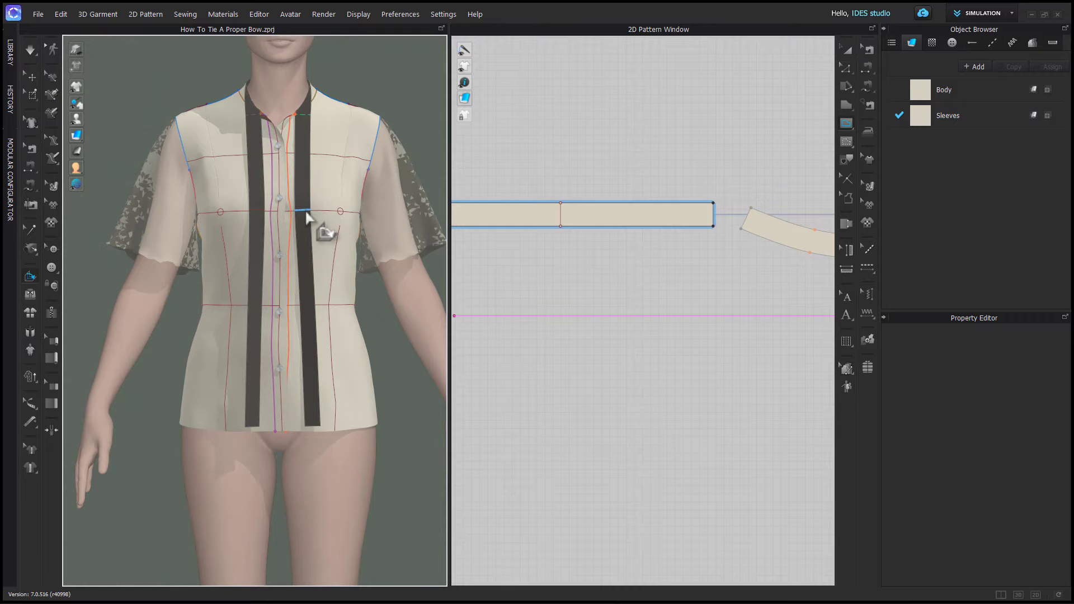
Segment-sew the strip's middle edge to the blouse neckline and set Fold Angle 180
{"action": "left_click", "coordinate": [560, 213]}
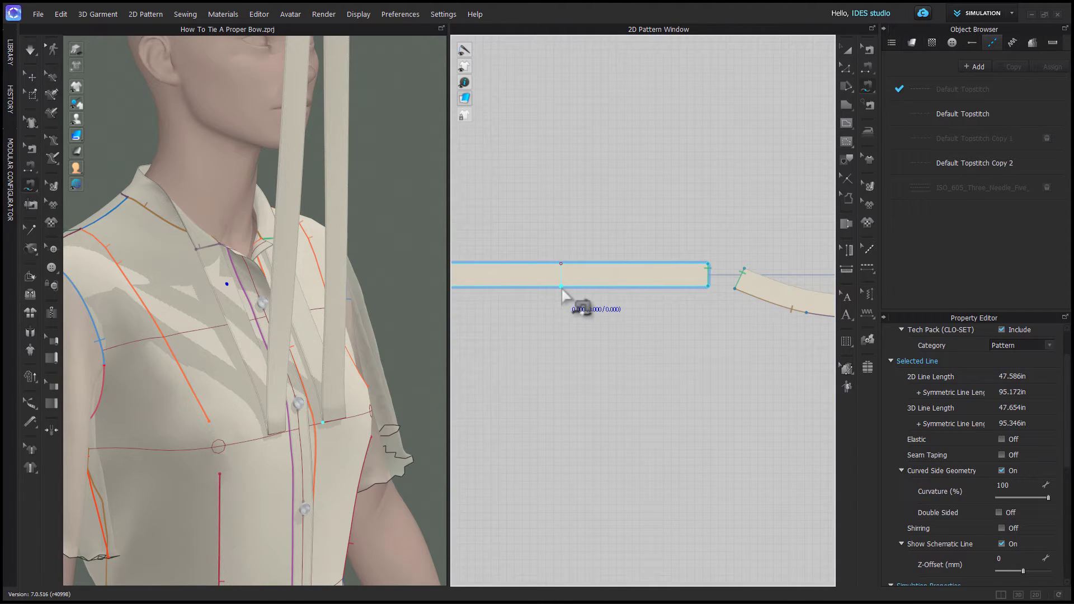
{"action": "left_click_drag", "start_coordinate": [562, 294], "coordinate": [713, 300]}
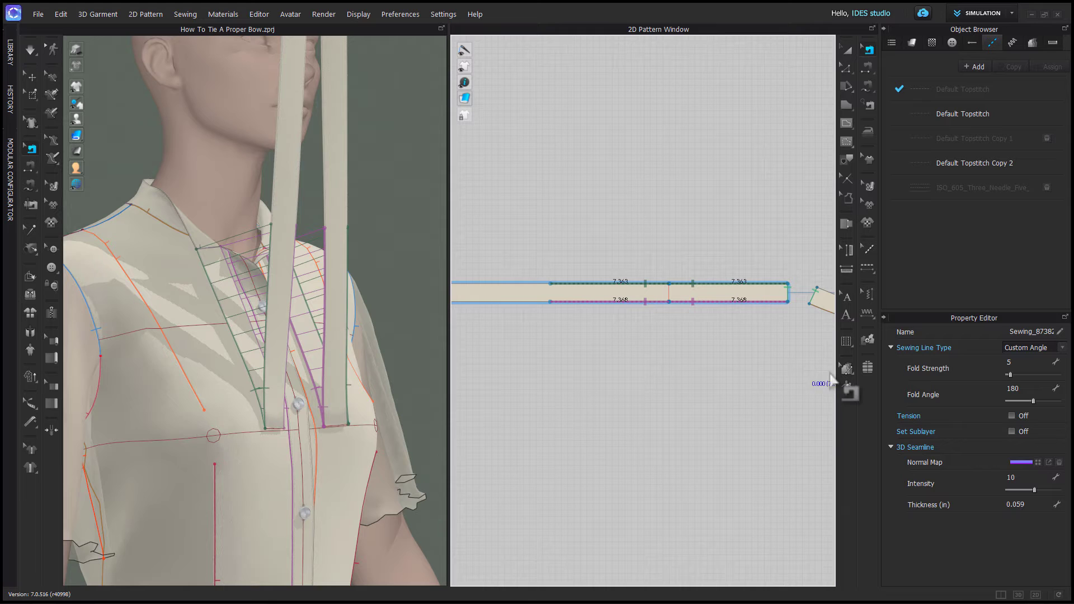
{"action": "left_click", "coordinate": [1031, 347]}
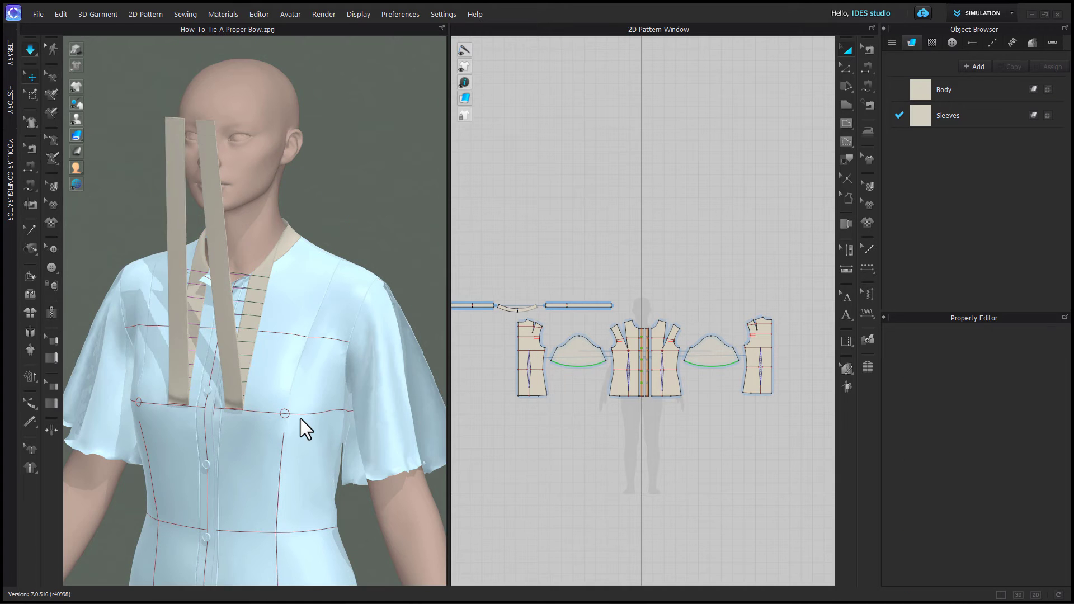
Change the blouse fabric colour to light blue and select a sleeve piece
{"action": "left_click", "coordinate": [510, 306]}
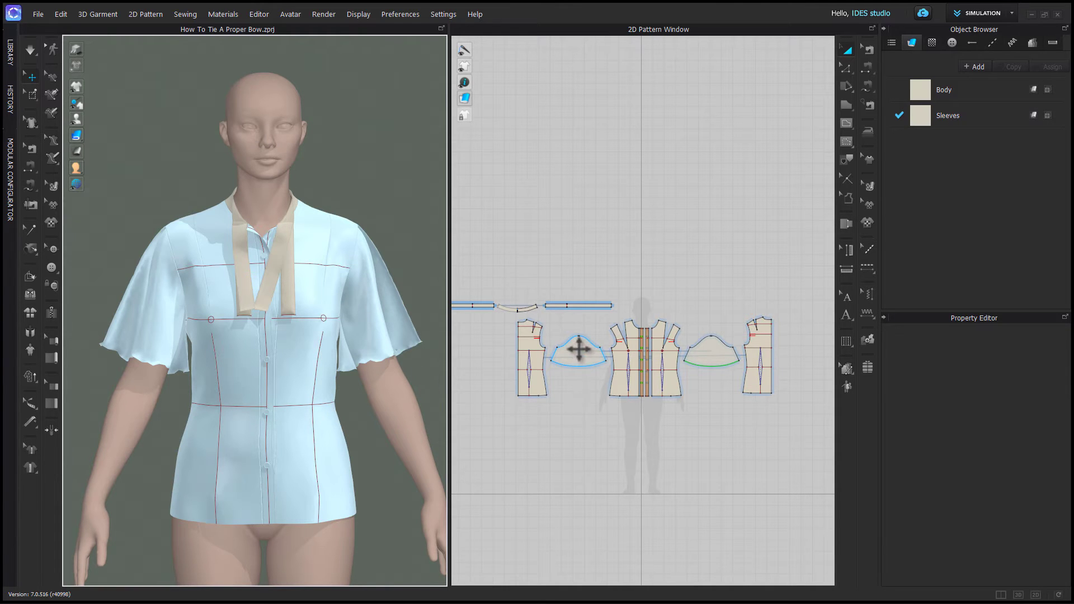
{"action": "left_click", "coordinate": [577, 350]}
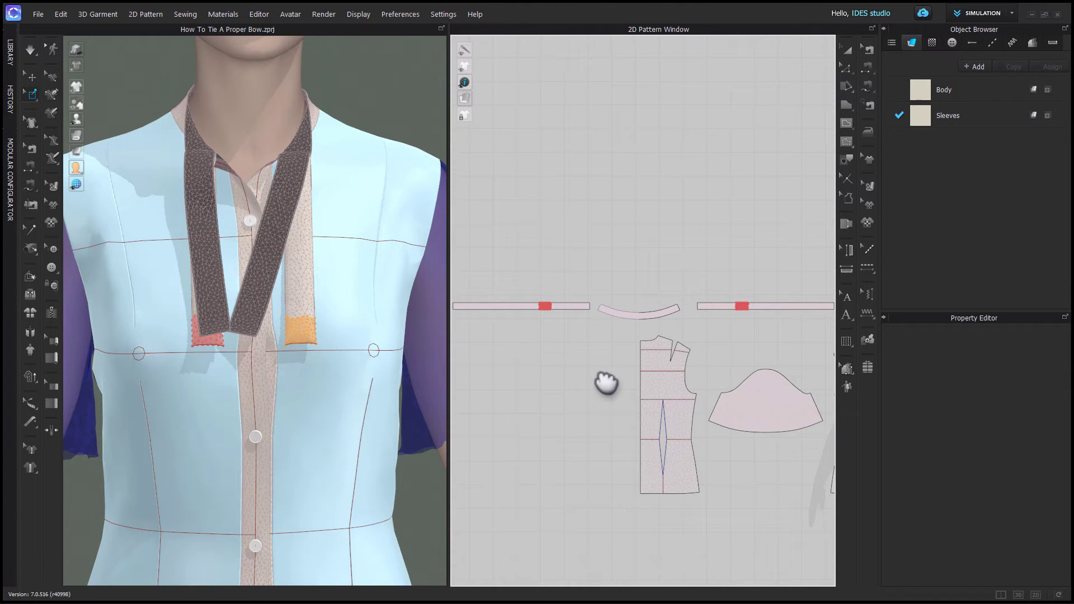
{"action": "mouse_move", "coordinate": [297, 411]}
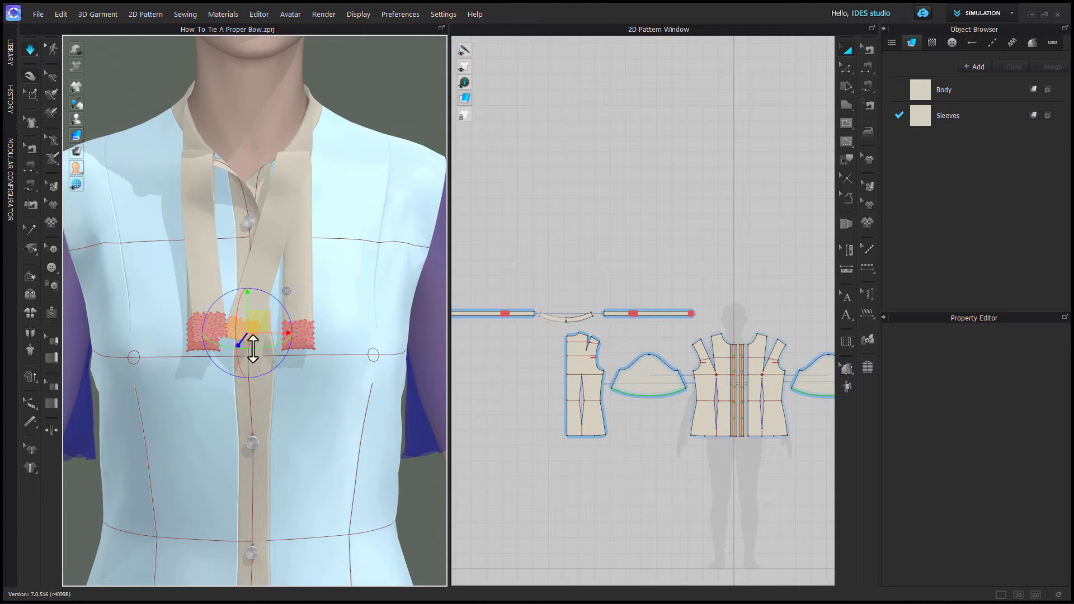
Simulate briefly, pull the pinned strip ends together and rotate one end for the knot
{"action": "key", "text": "space"}
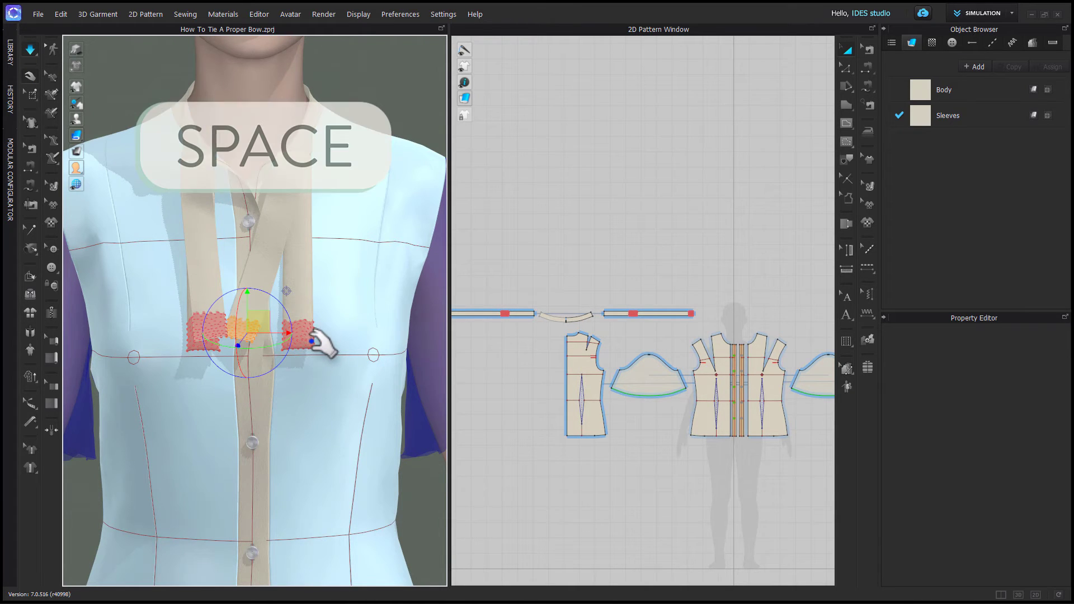
{"action": "key", "text": "space"}
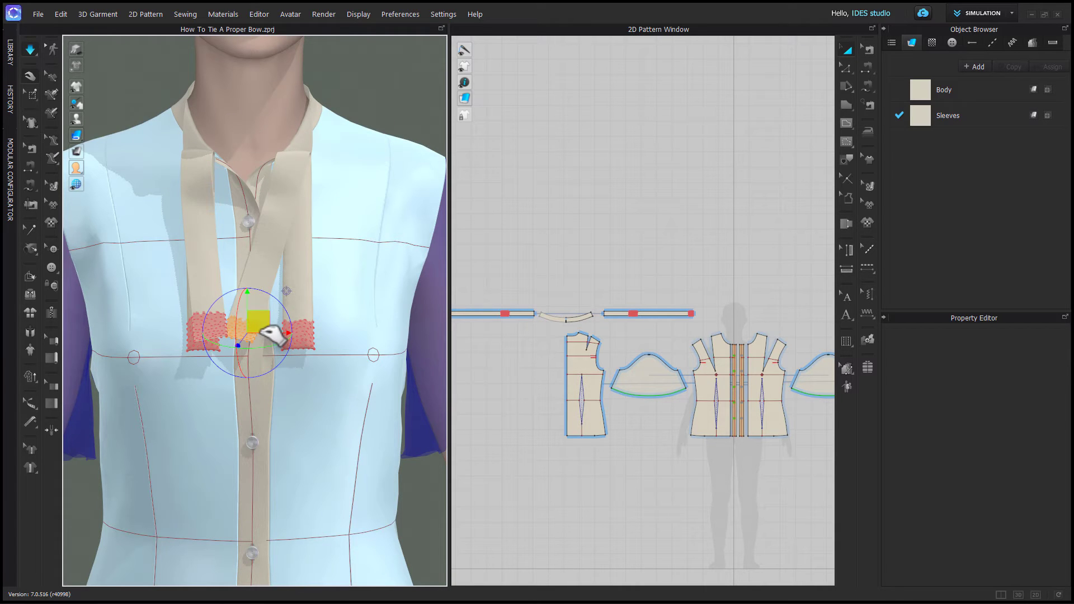
{"action": "left_click_drag", "start_coordinate": [248, 329], "coordinate": [257, 346]}
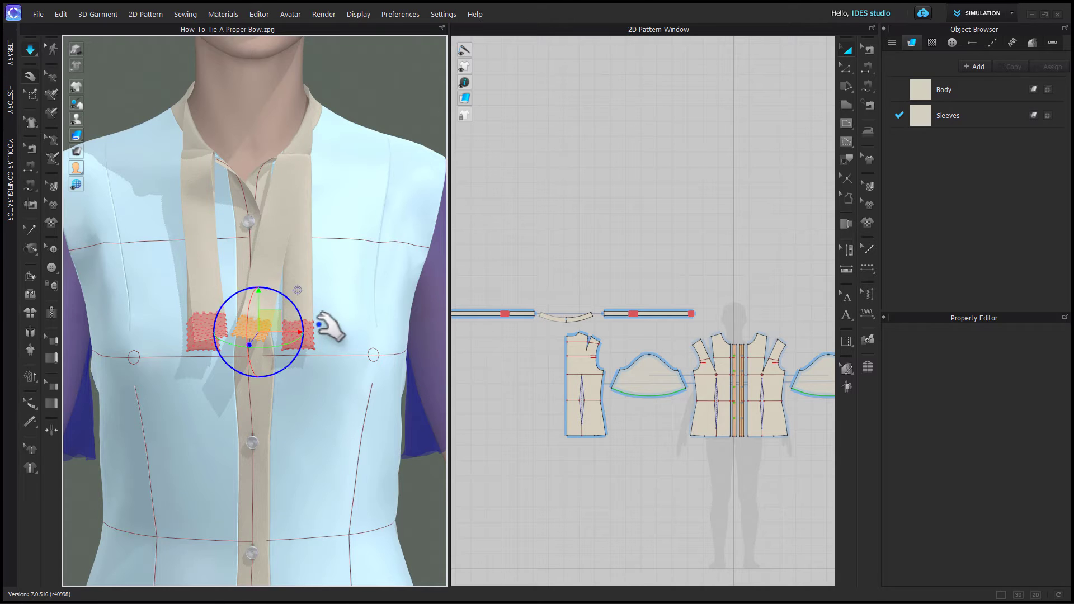
{"action": "left_click_drag", "start_coordinate": [248, 344], "coordinate": [297, 328]}
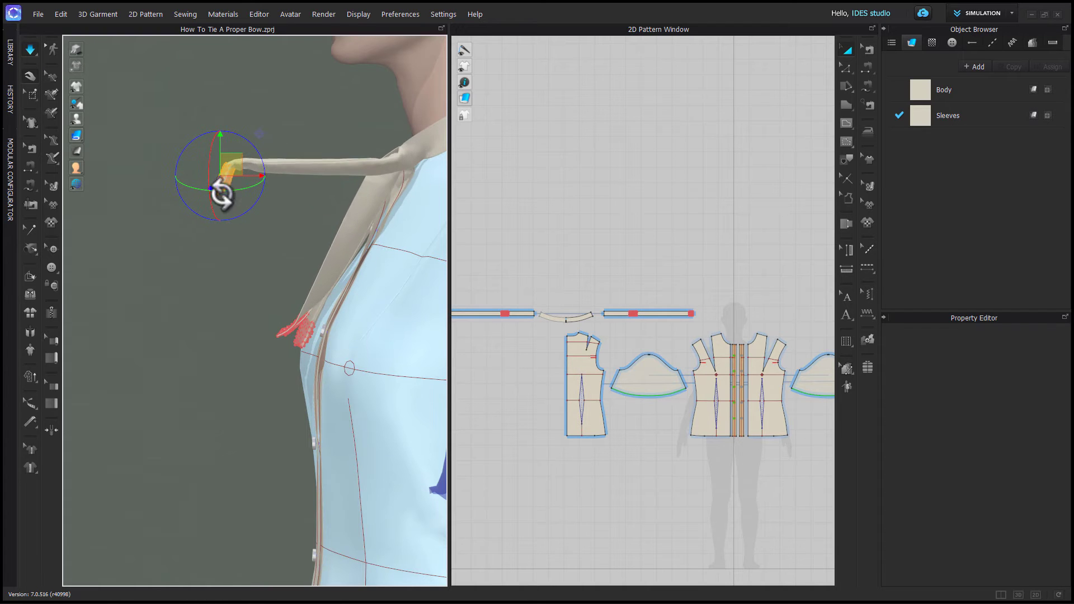
{"action": "left_click_drag", "start_coordinate": [213, 190], "coordinate": [243, 191]}
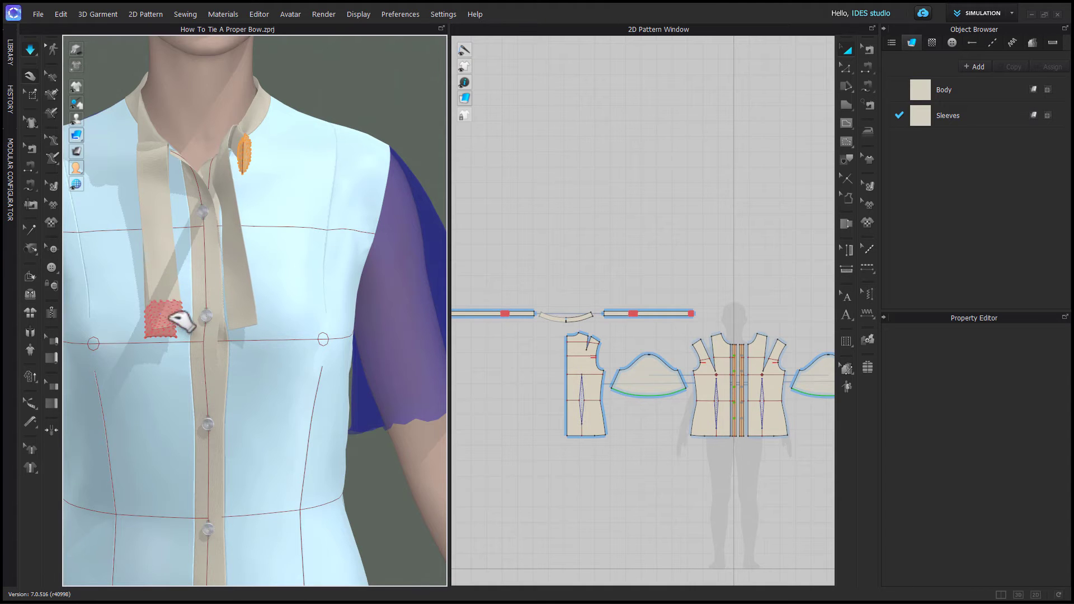
Lift the free tie end away from the body and select the chest pin for removal
{"action": "left_click", "coordinate": [162, 324]}
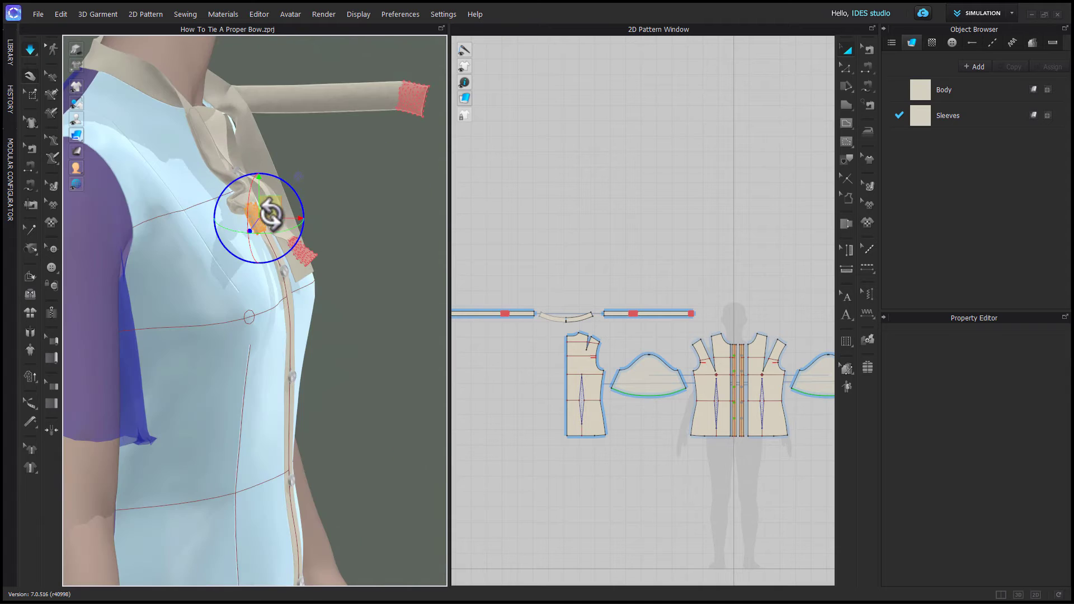
{"action": "left_click_drag", "start_coordinate": [271, 213], "coordinate": [246, 164]}
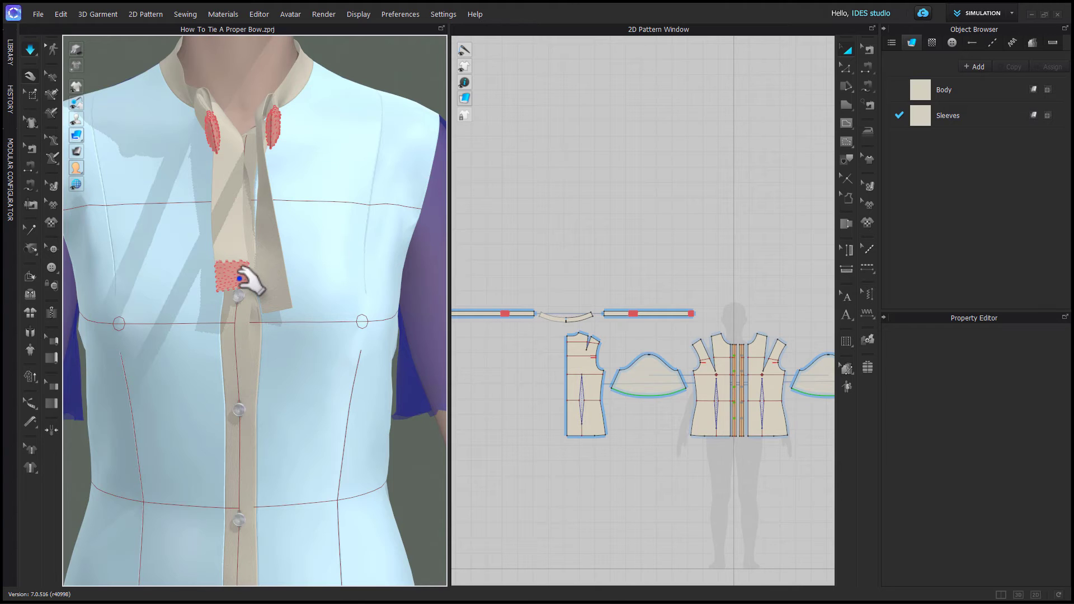
{"action": "right_click", "coordinate": [237, 279]}
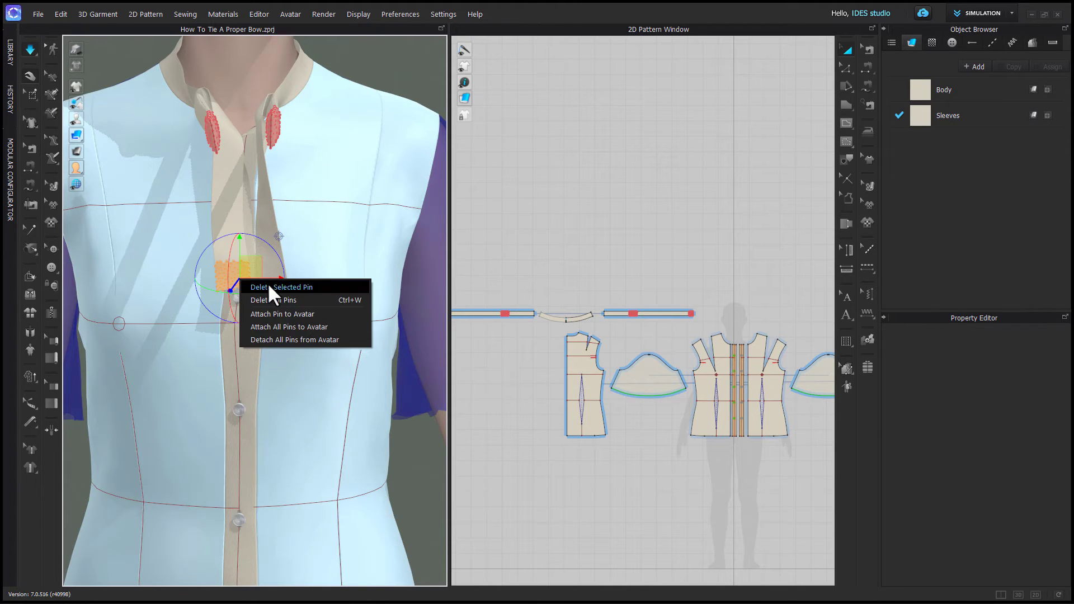
Delete the chest pin and cross one tie end diagonally over the other
{"action": "left_click", "coordinate": [281, 288]}
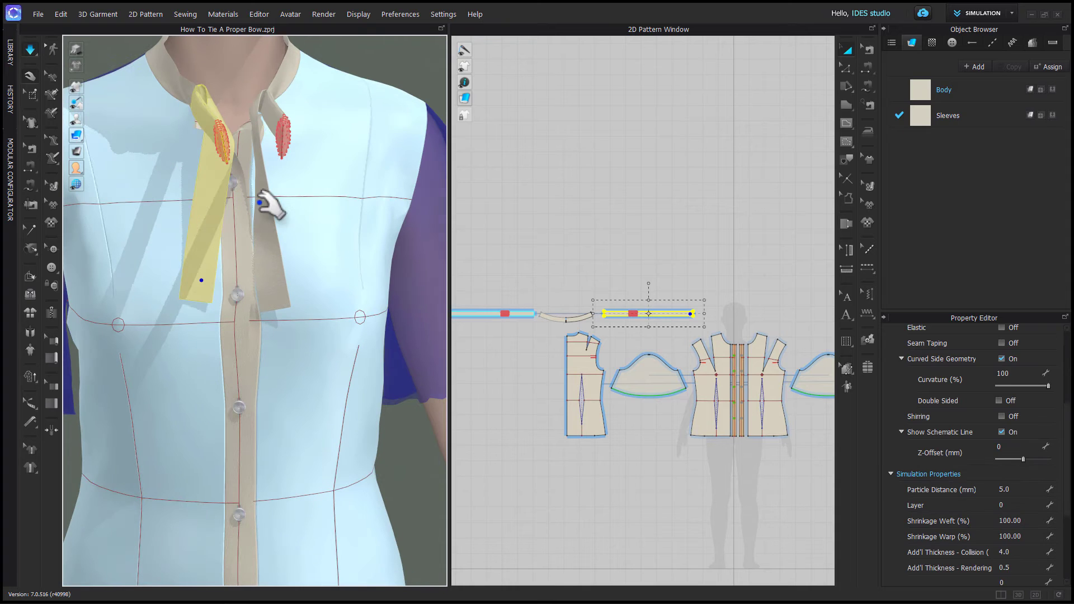
{"action": "left_click_drag", "start_coordinate": [264, 206], "coordinate": [246, 113]}
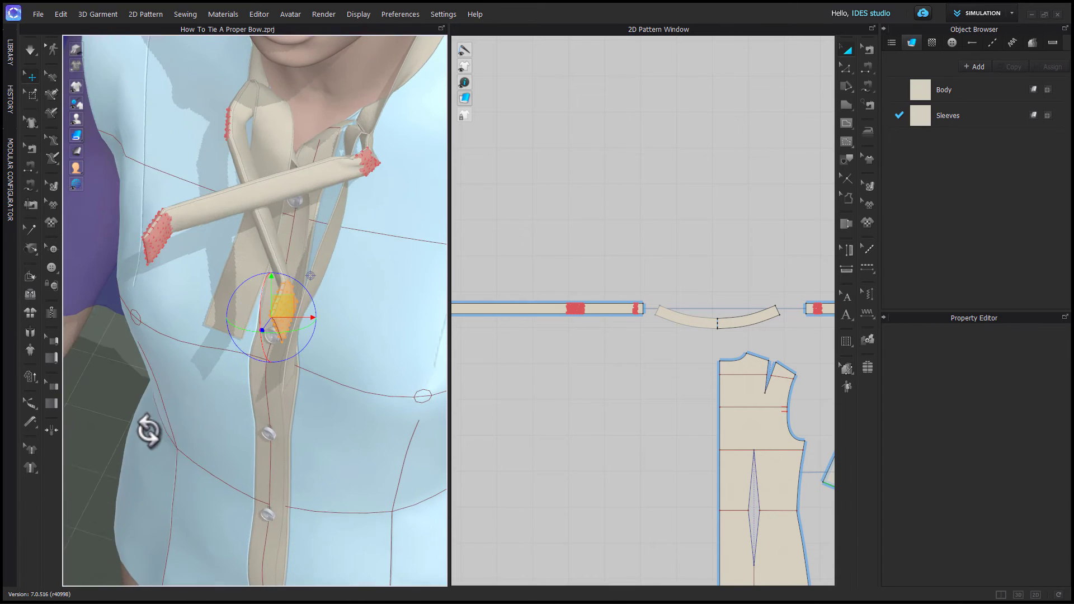
Pin both tie ends near the neckline and wrap one end around into a loose knot
{"action": "left_click", "coordinate": [548, 309]}
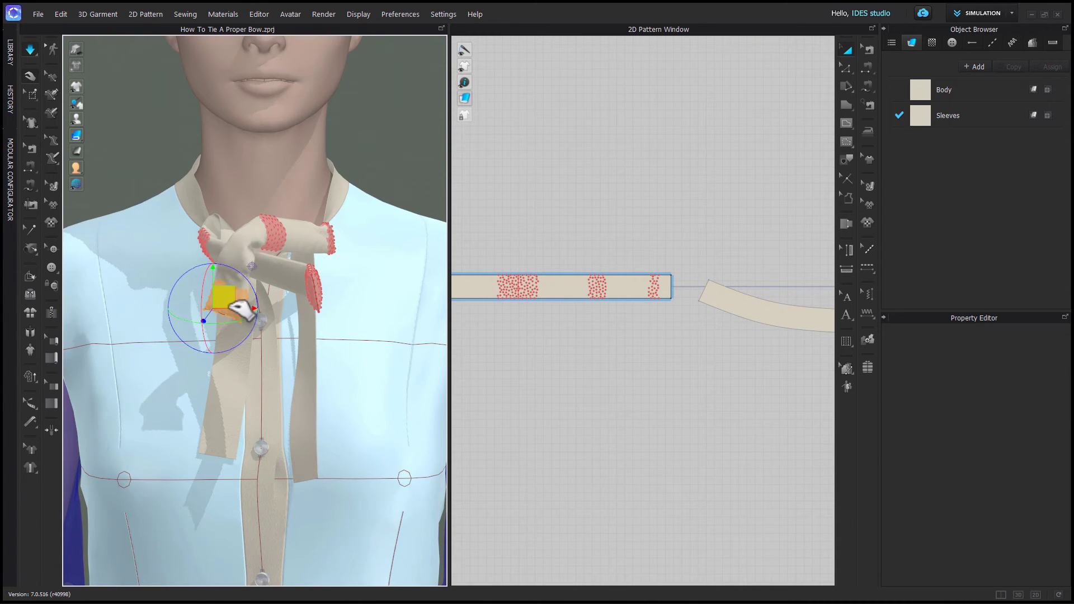
{"action": "left_click", "coordinate": [561, 287]}
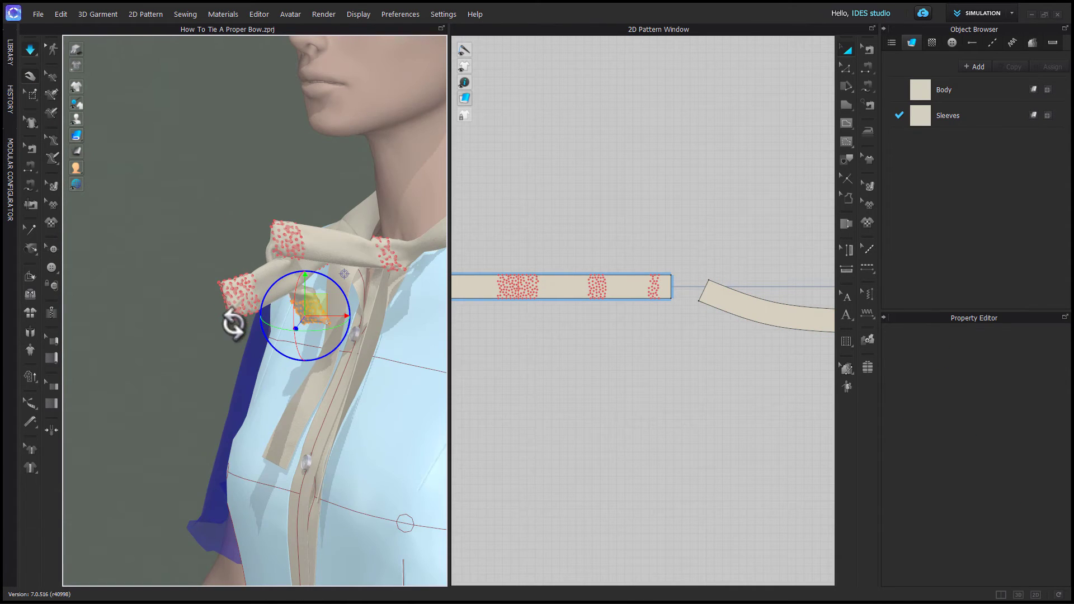
{"action": "left_click_drag", "start_coordinate": [312, 309], "coordinate": [321, 267]}
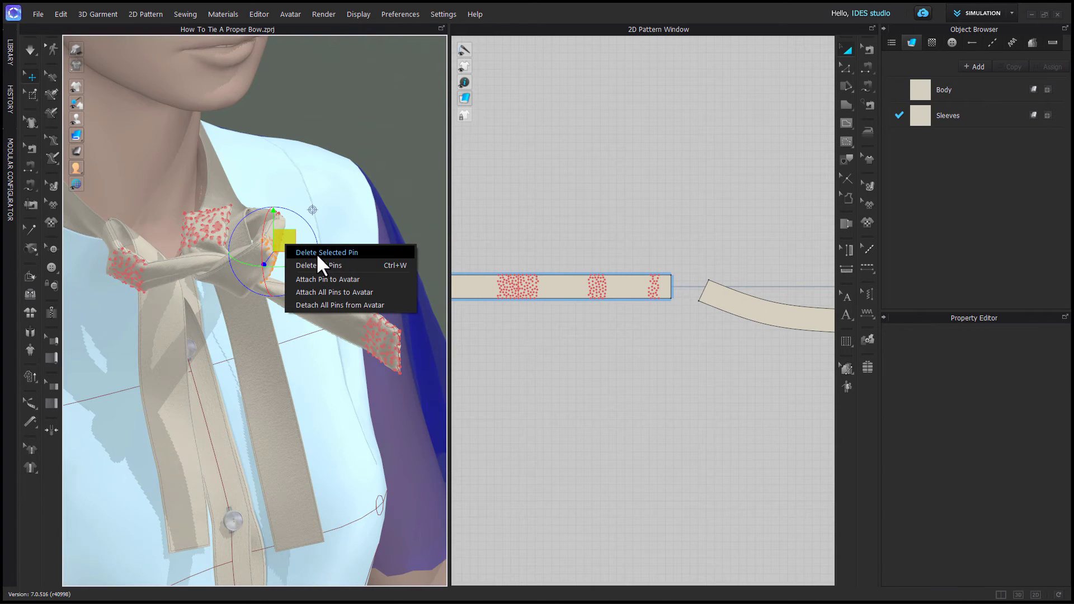
Delete the pins on the knot and its end so the tails hang free
{"action": "left_click", "coordinate": [327, 251]}
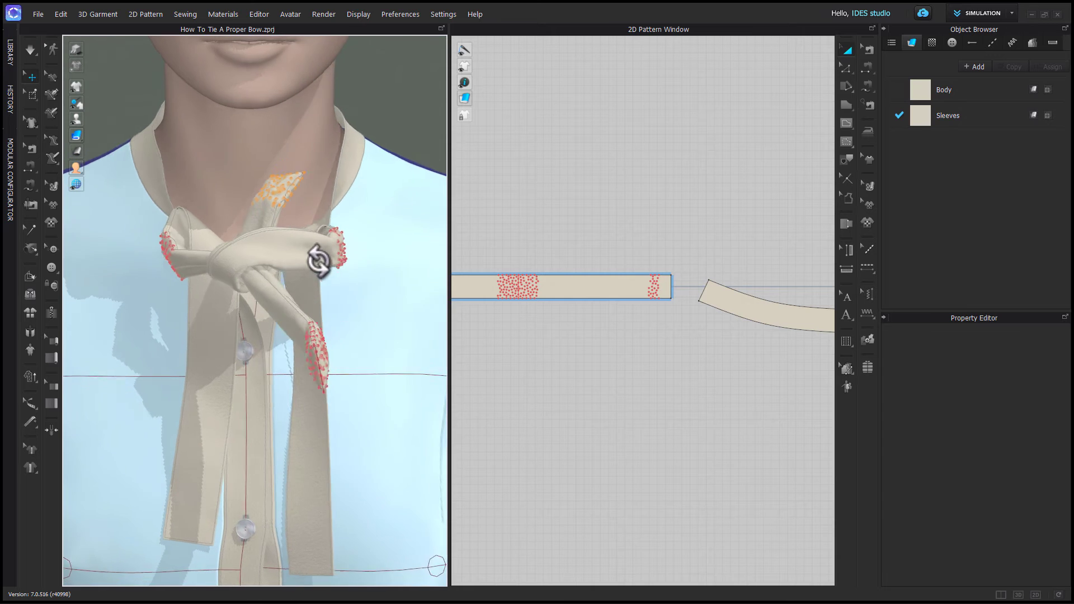
{"action": "right_click", "coordinate": [350, 243]}
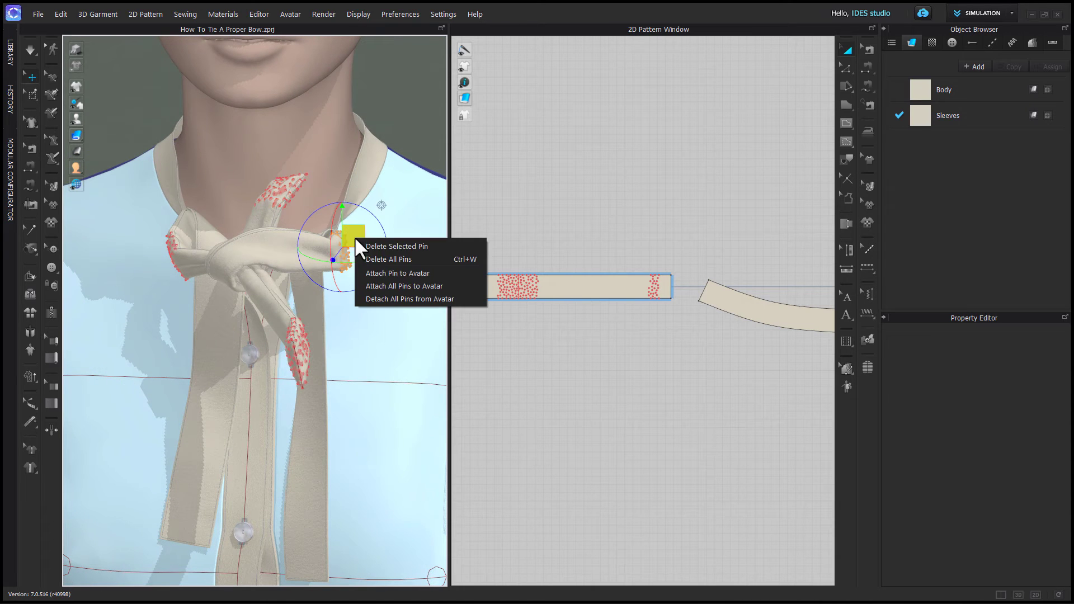
{"action": "left_click", "coordinate": [396, 246]}
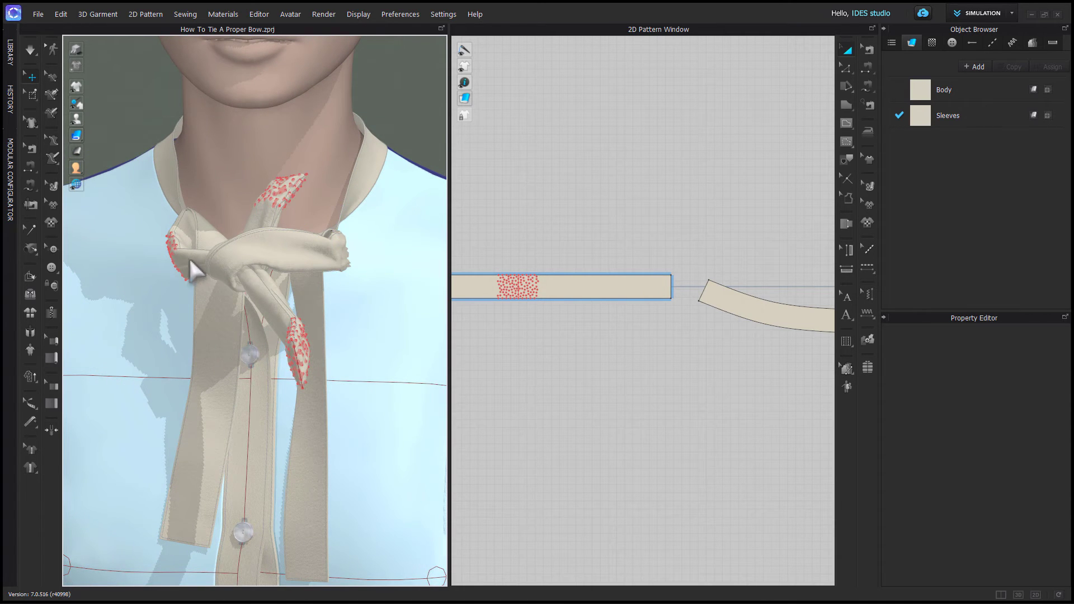
{"action": "mouse_move", "coordinate": [339, 336]}
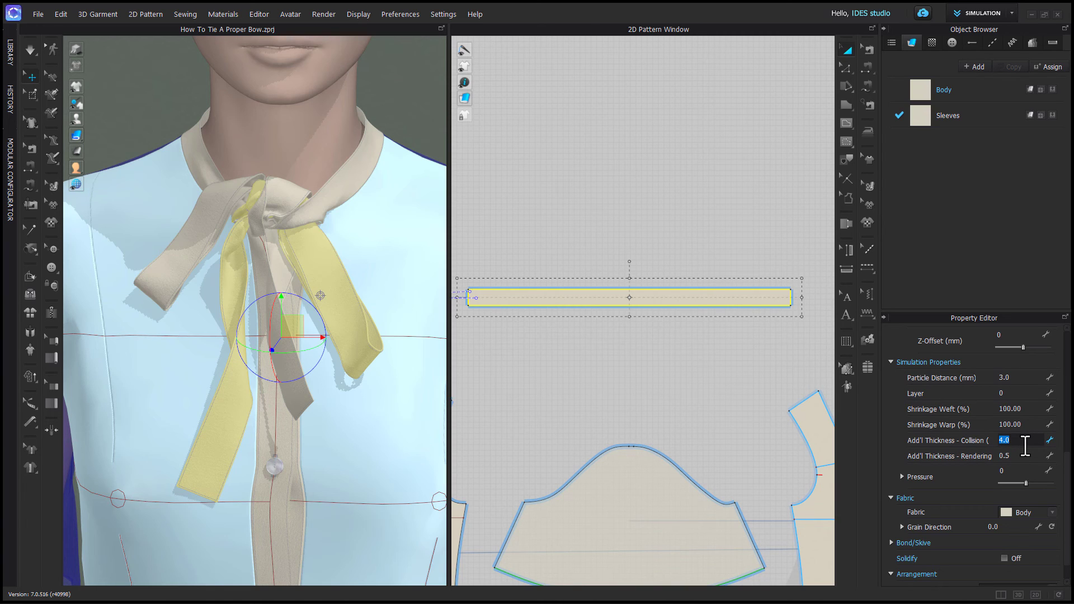
Set the strip's collision thickness to 3 and pick the tie end to extend its length
{"action": "type", "text": "3"}
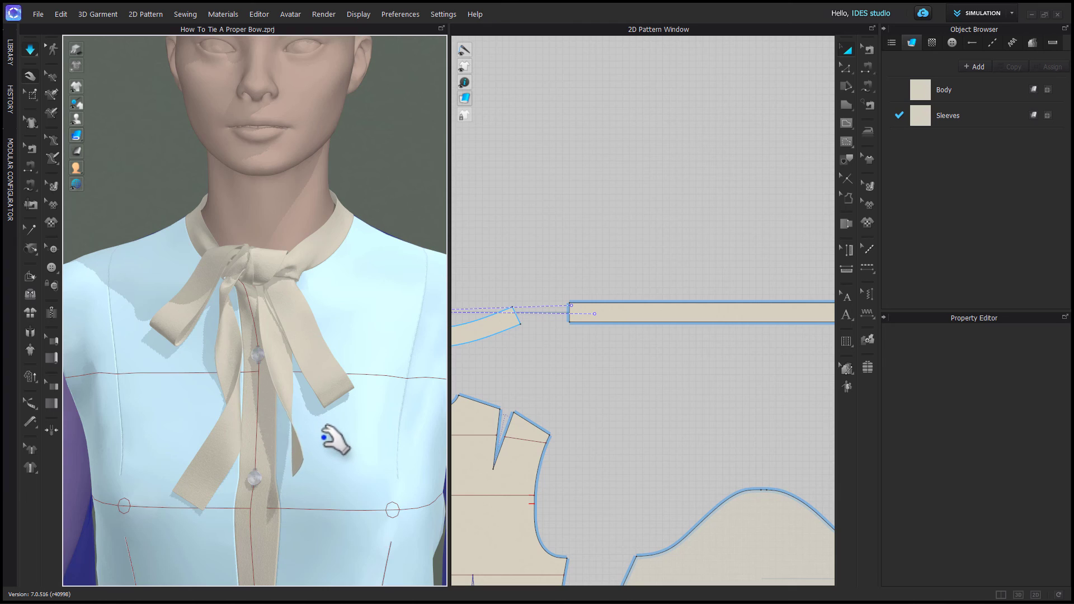
{"action": "mouse_move", "coordinate": [331, 474]}
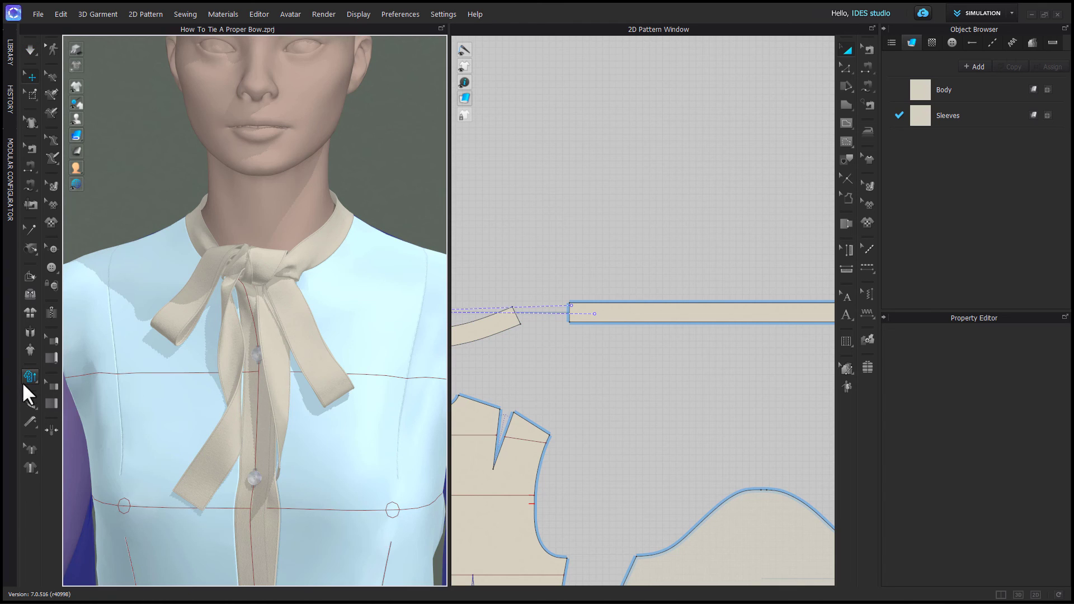
{"action": "mouse_move", "coordinate": [29, 378]}
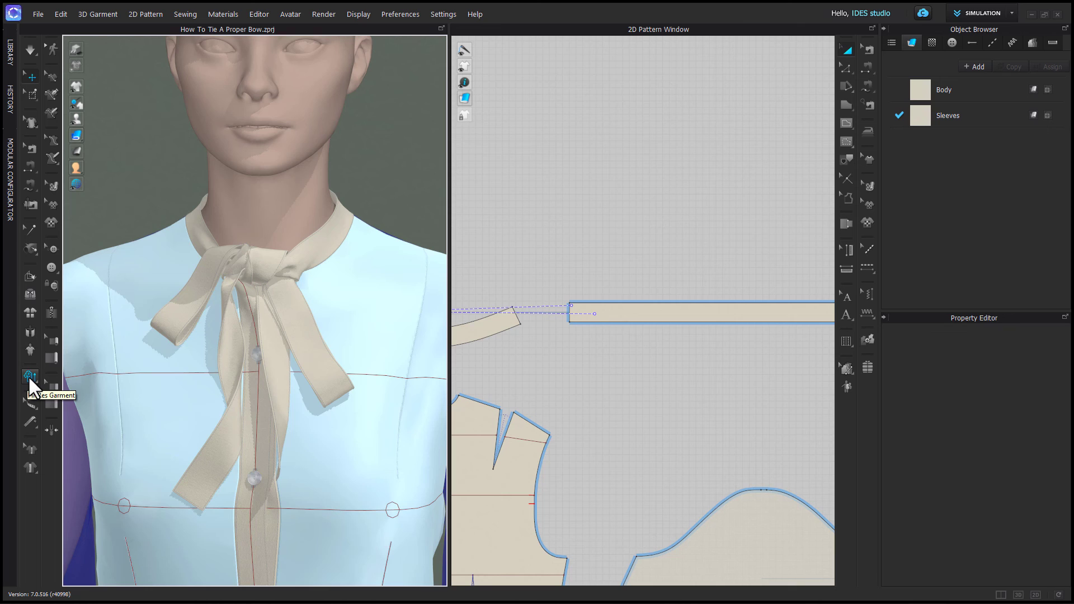
{"action": "left_click", "coordinate": [685, 314]}
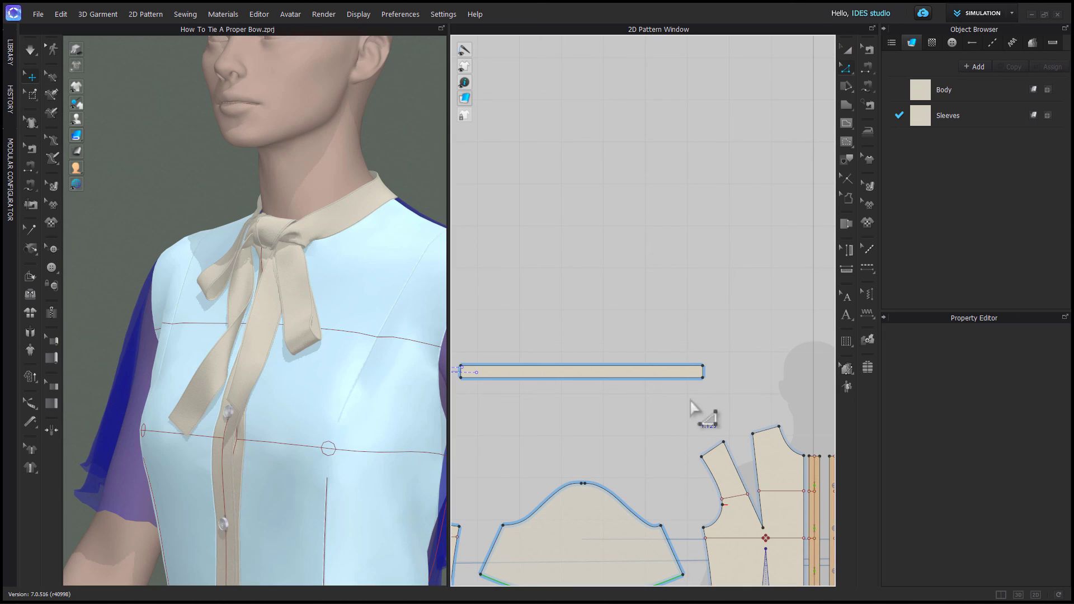
{"action": "left_click", "coordinate": [579, 372]}
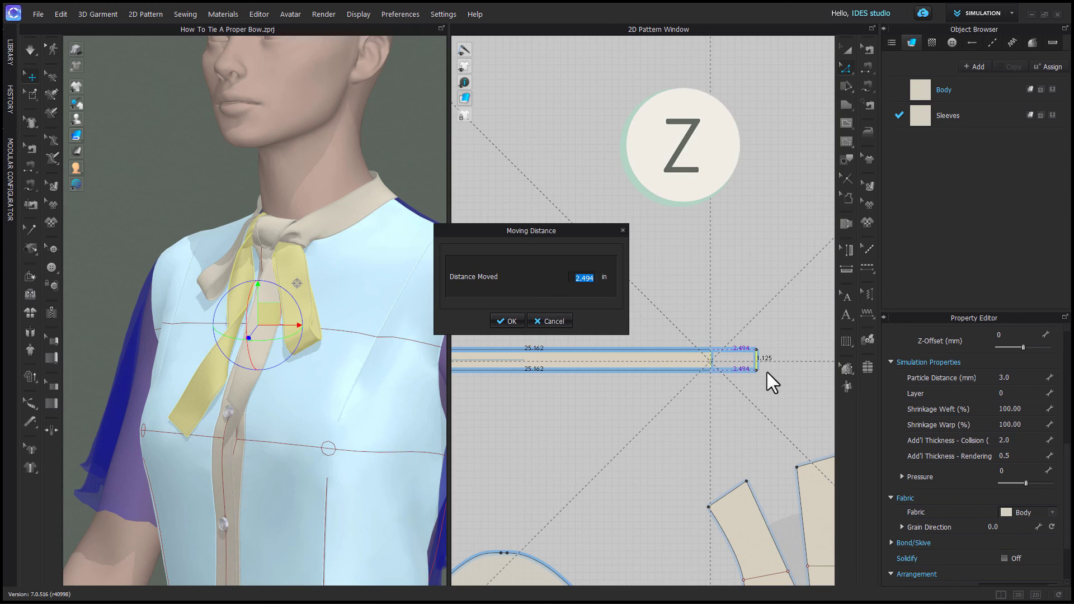
Shift the strip end, then cut the tie strip across with an internal line
{"action": "left_click", "coordinate": [506, 321]}
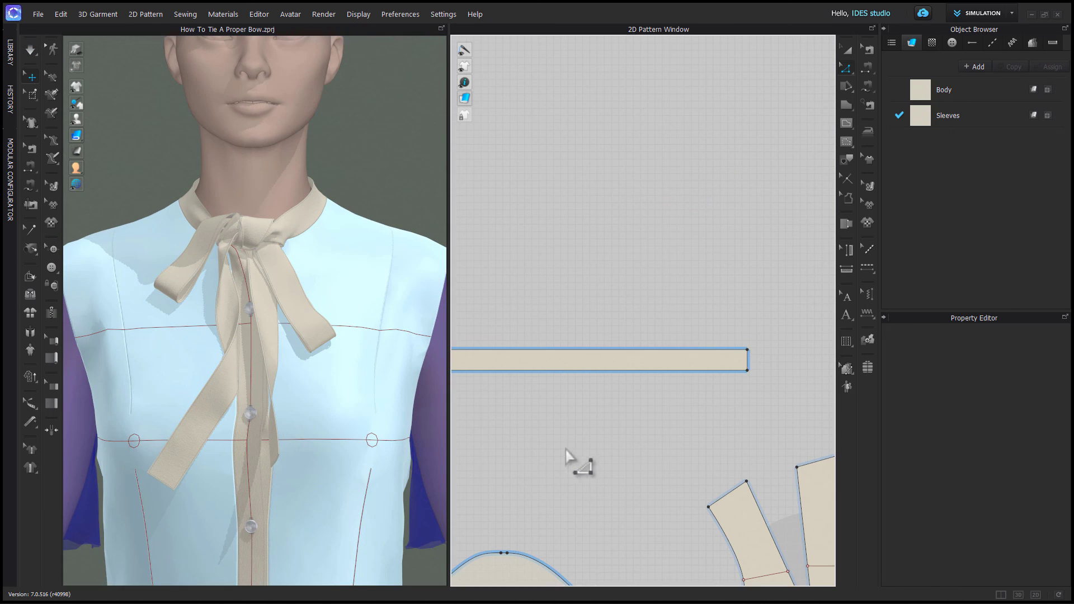
{"action": "left_click", "coordinate": [945, 90]}
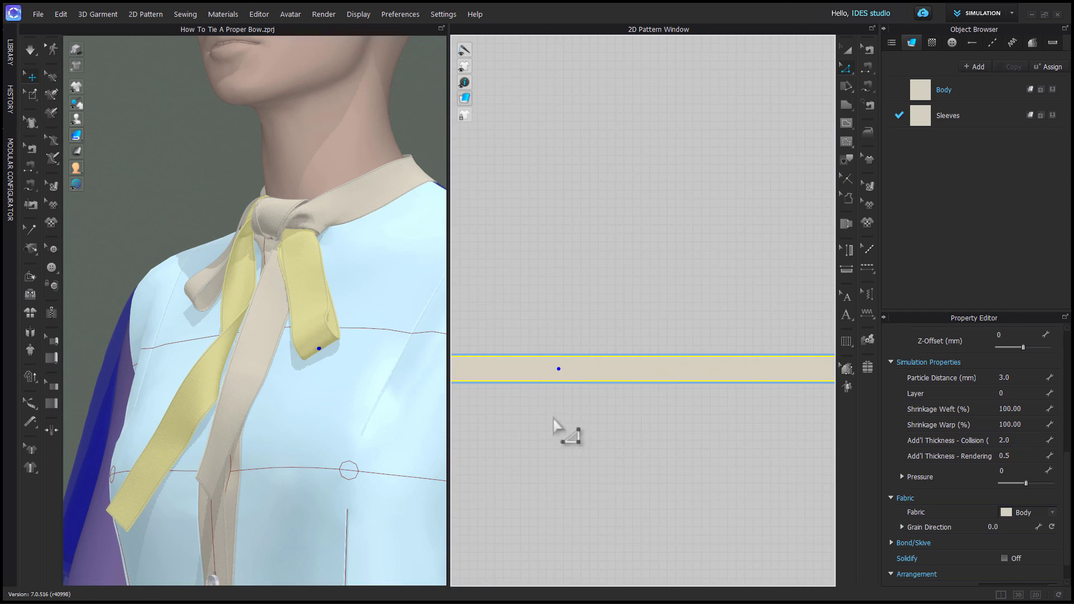
{"action": "left_click", "coordinate": [559, 368]}
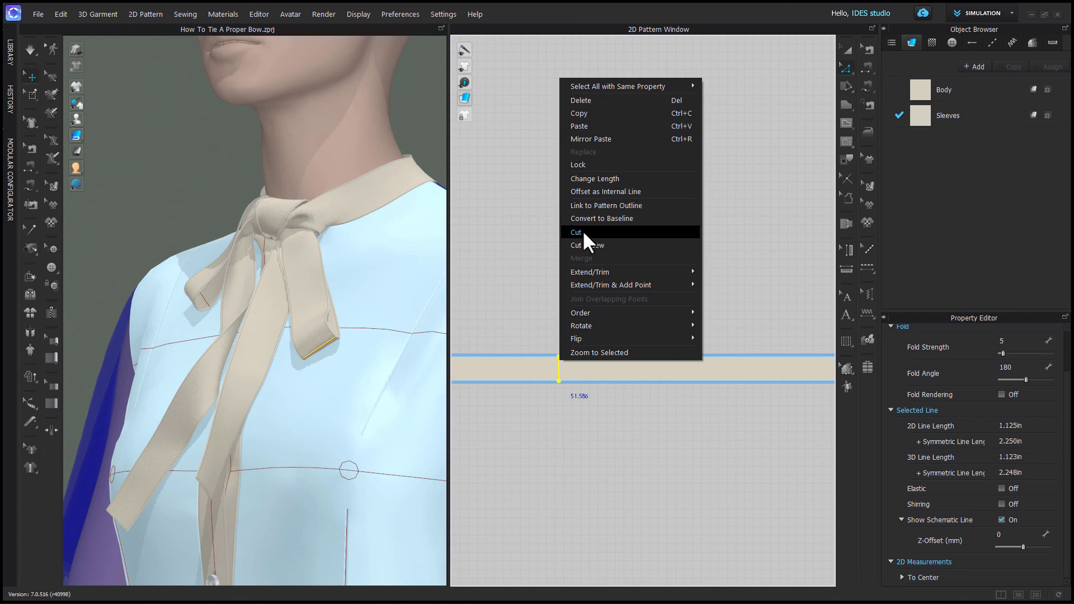
{"action": "left_click", "coordinate": [575, 232]}
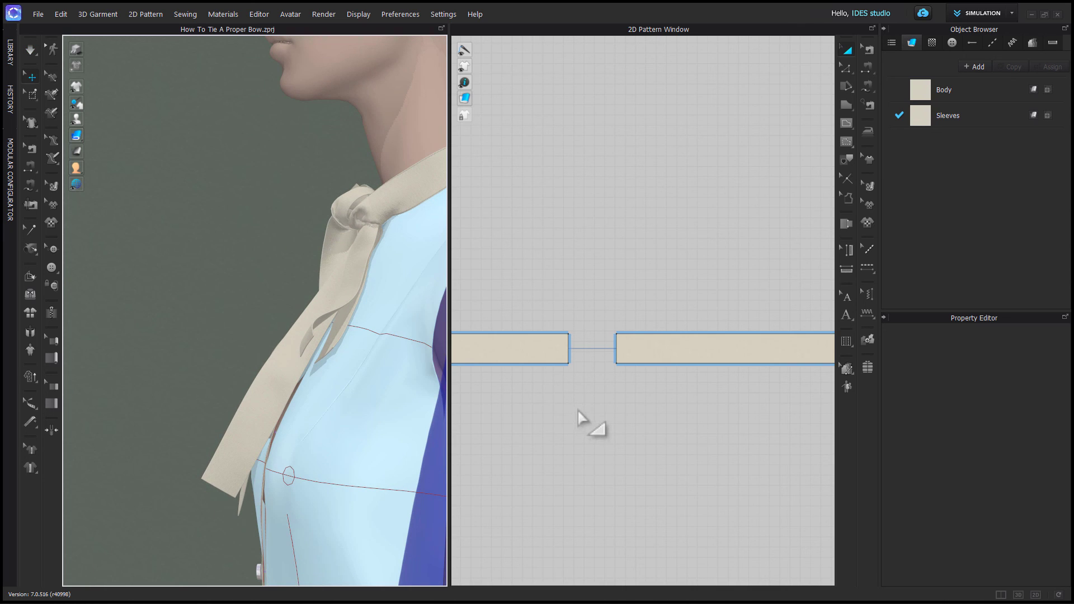
Merge the spread strip pieces back into one longer tie, edge now 53.733 in
{"action": "left_click", "coordinate": [602, 347]}
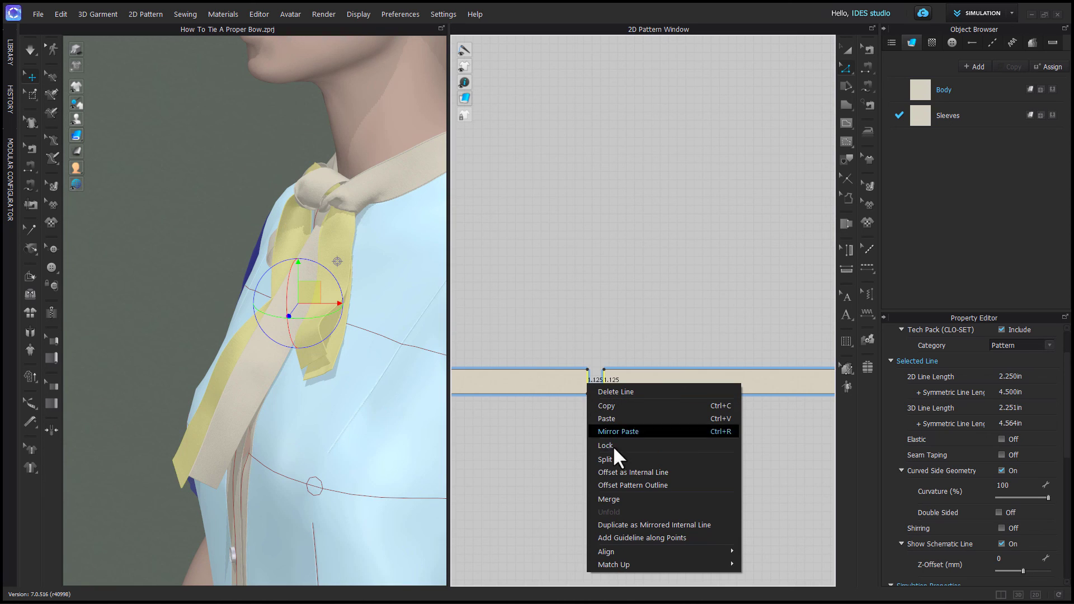
{"action": "mouse_move", "coordinate": [626, 499]}
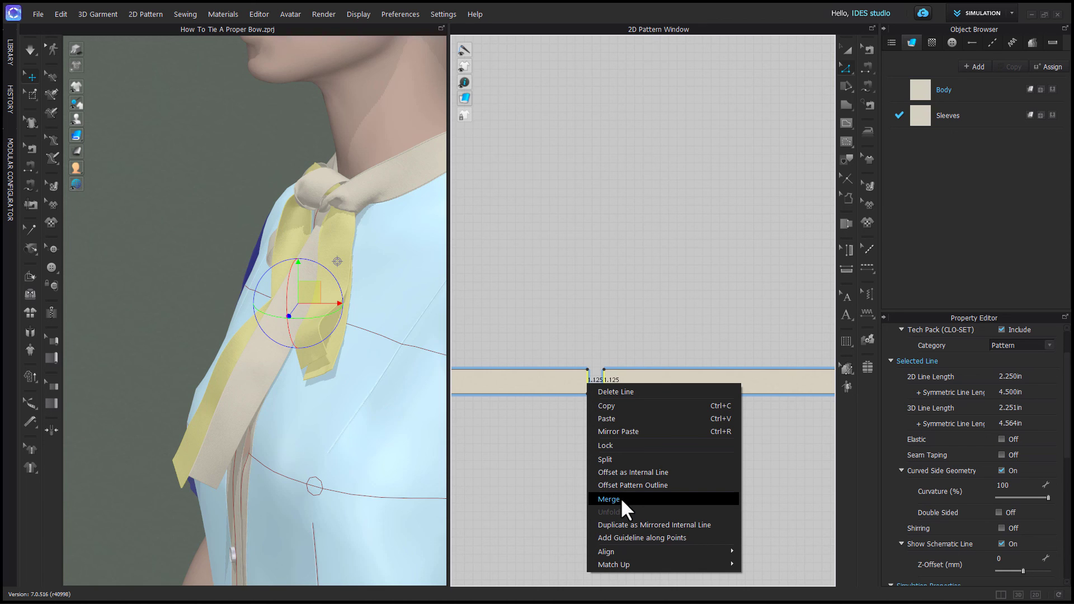
{"action": "left_click", "coordinate": [608, 499]}
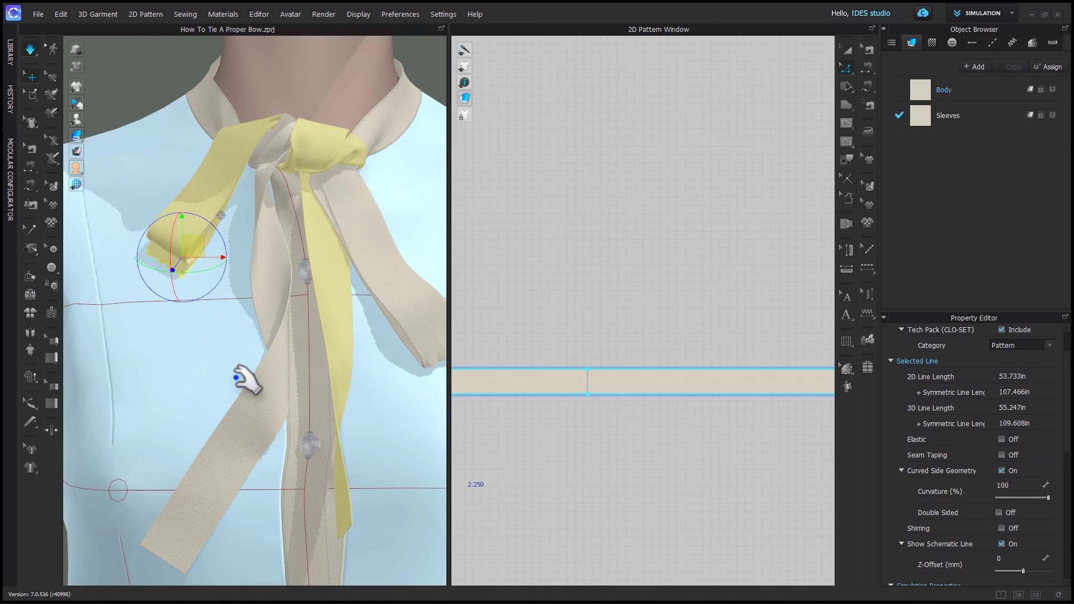